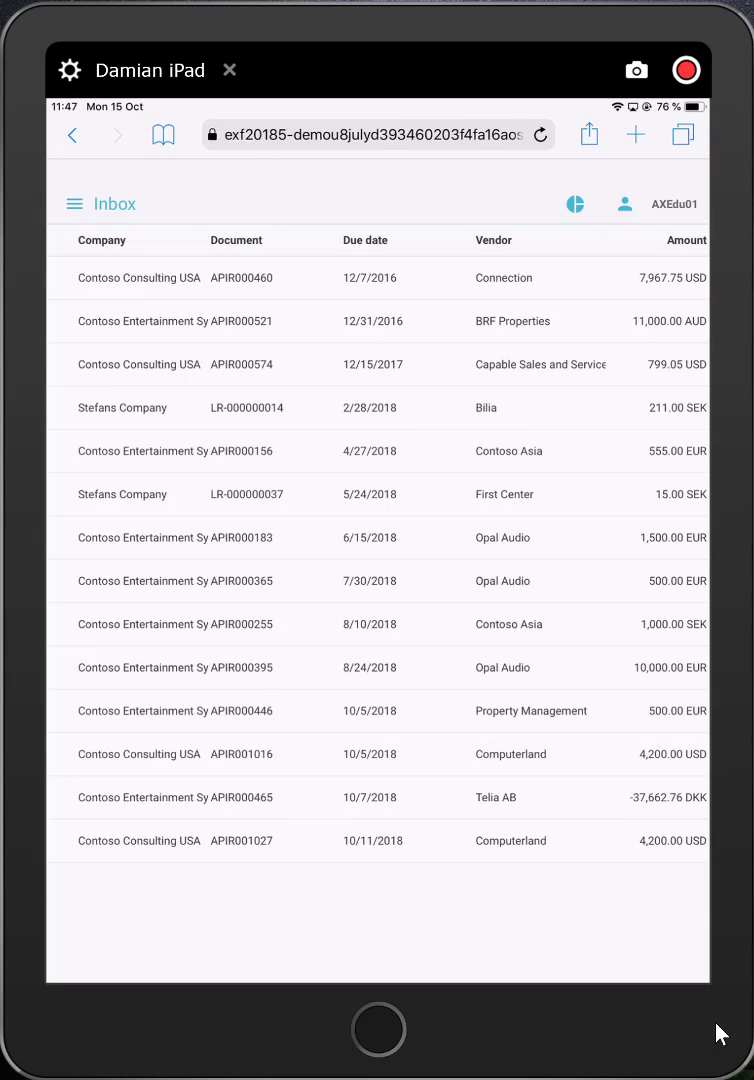
Step: Show the invoice search filters with Company ALM and Approver AXEdu01
left_click(74, 204)
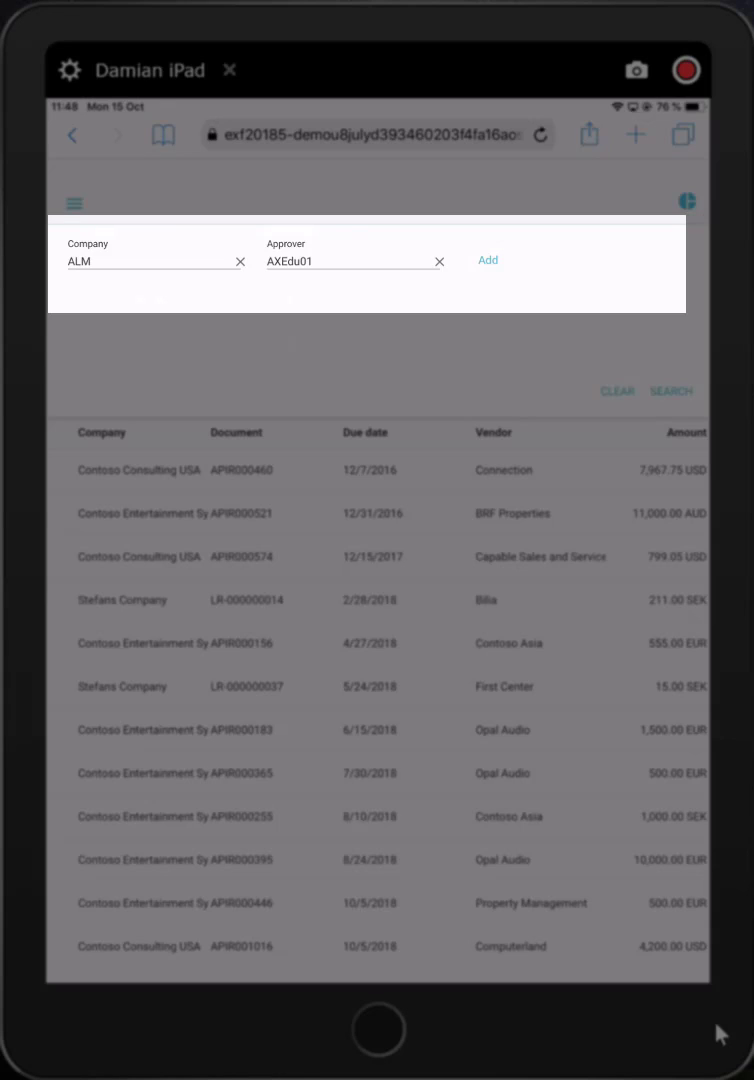
Step: Add a Vendor criterion set to General, narrowing results to ALM invoice APIR000047, then view saved searches
left_click(488, 260)
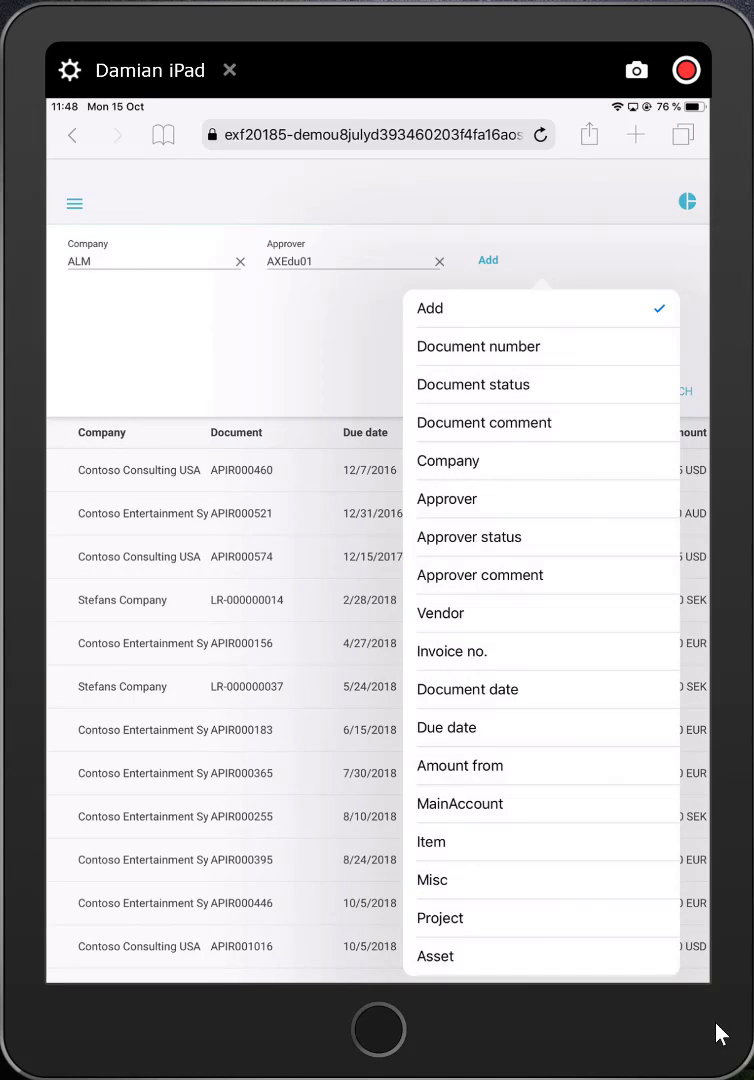
left_click(440, 612)
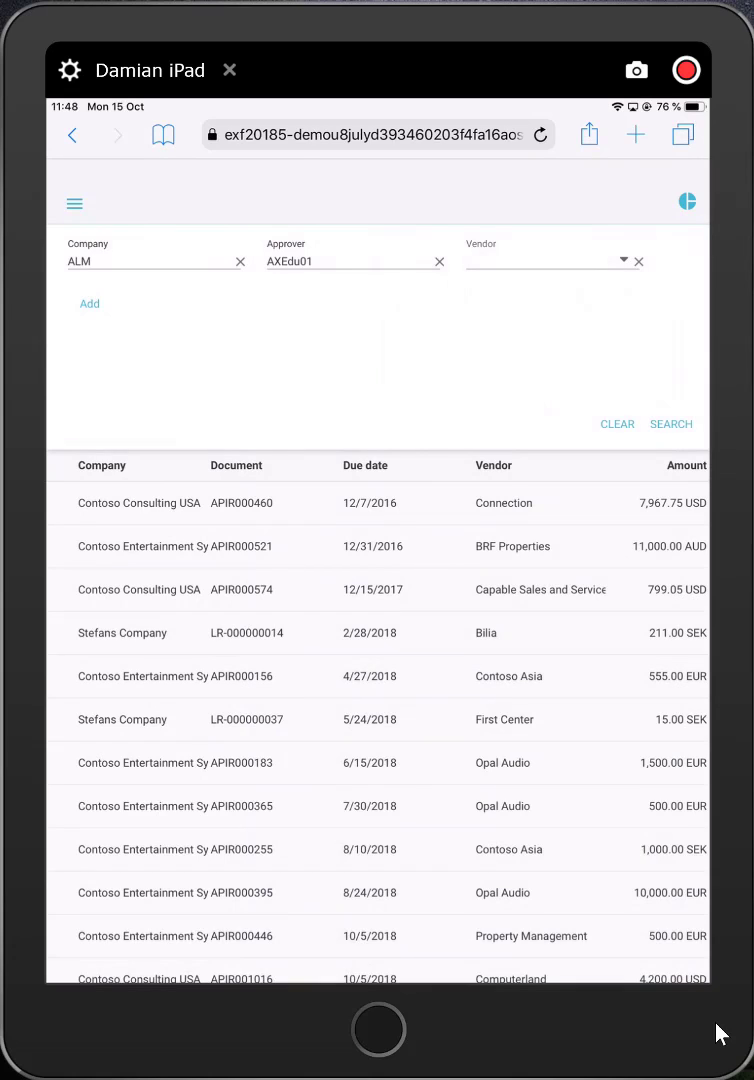
type("Ge")
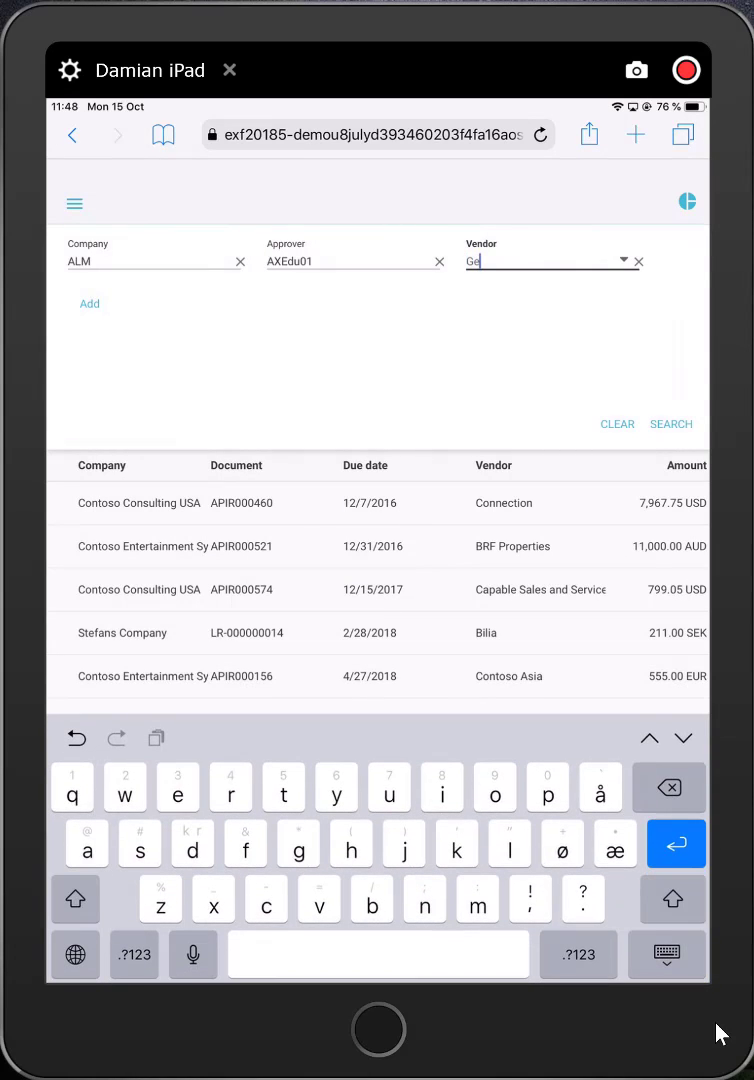
left_click(672, 424)
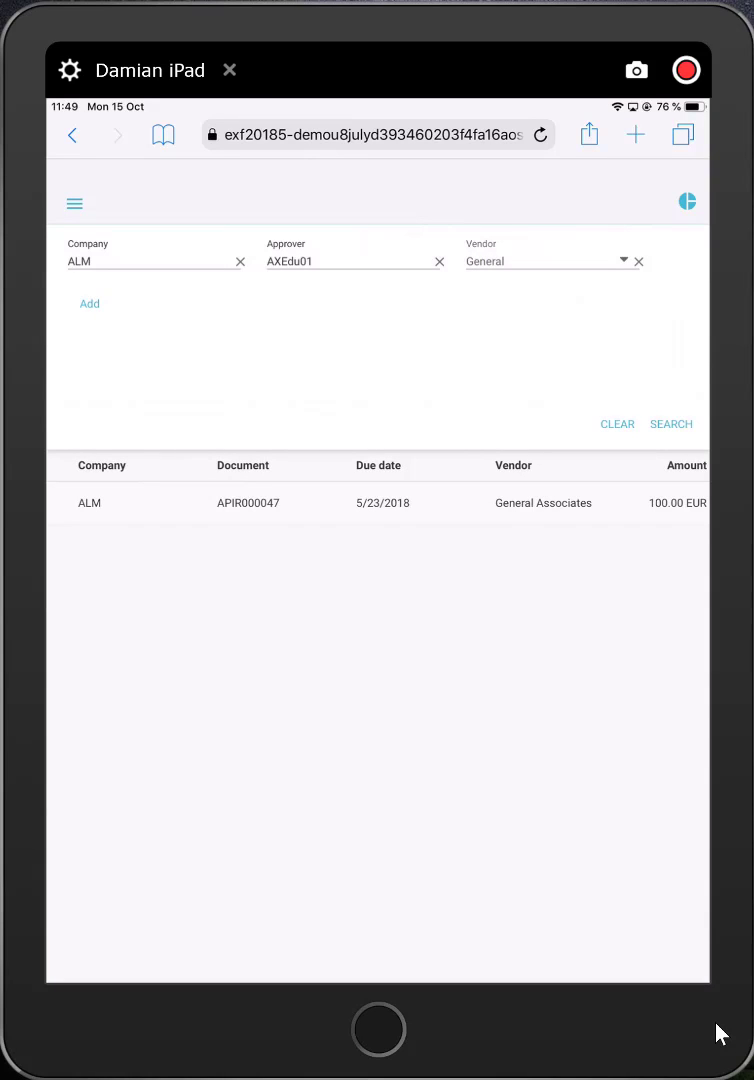
left_click(76, 204)
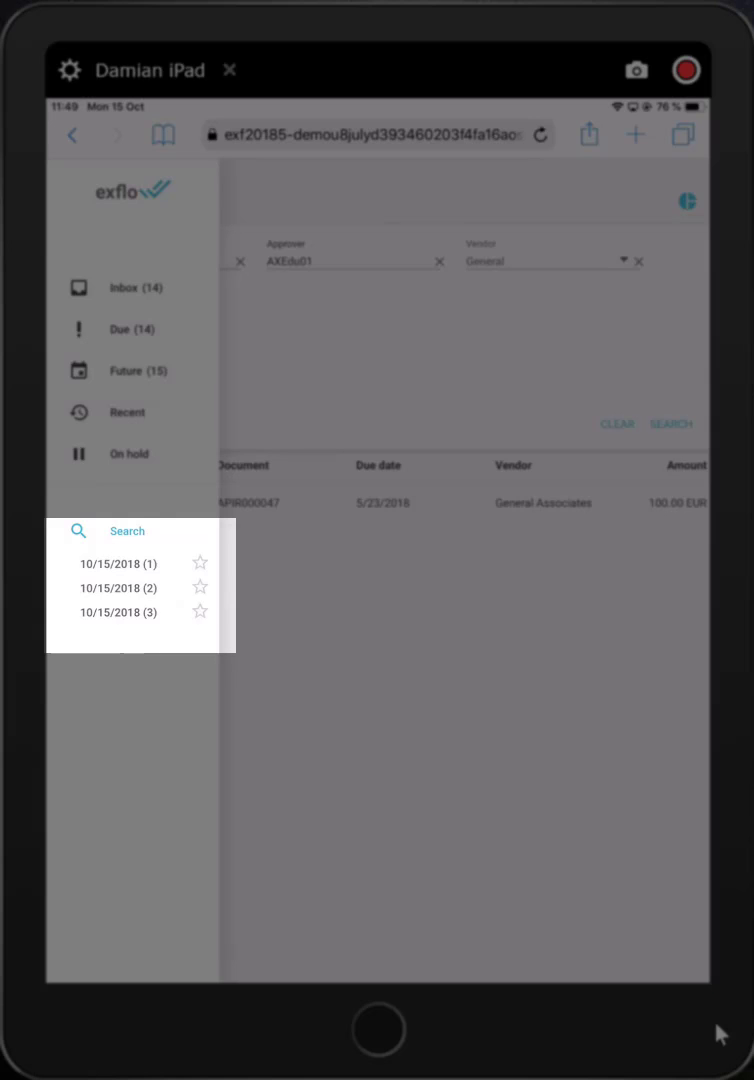
Step: Show the dashboard charting Inbox 14, Due 14 and Future 15 invoices
left_click(118, 612)
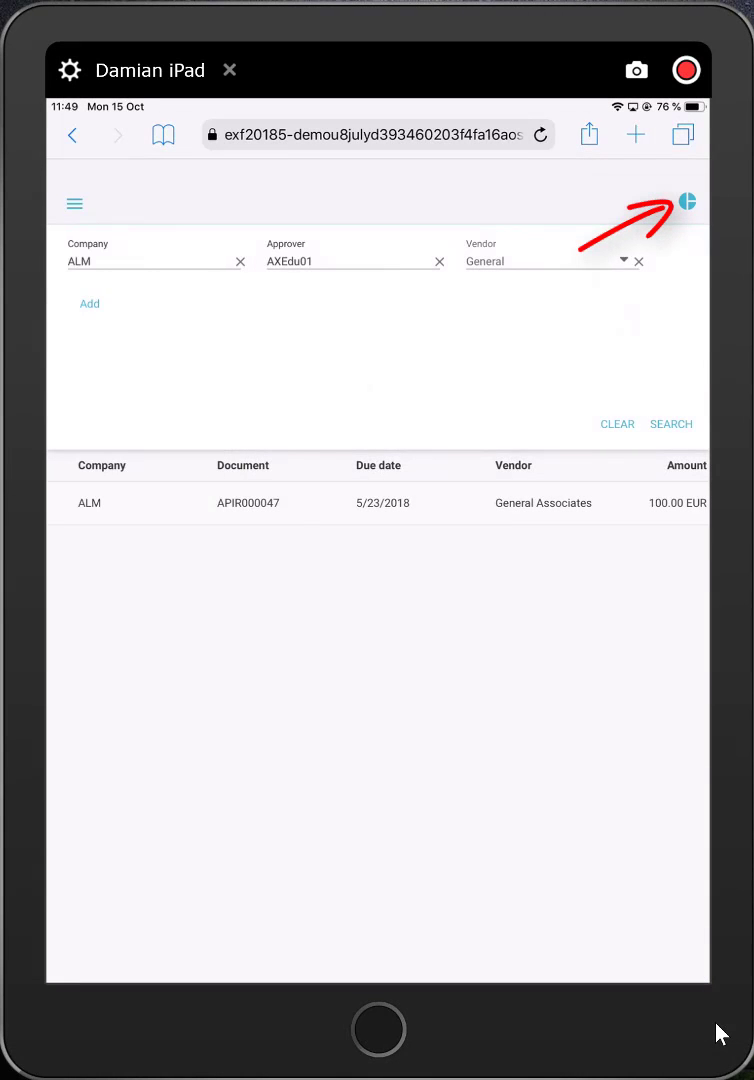
left_click(686, 200)
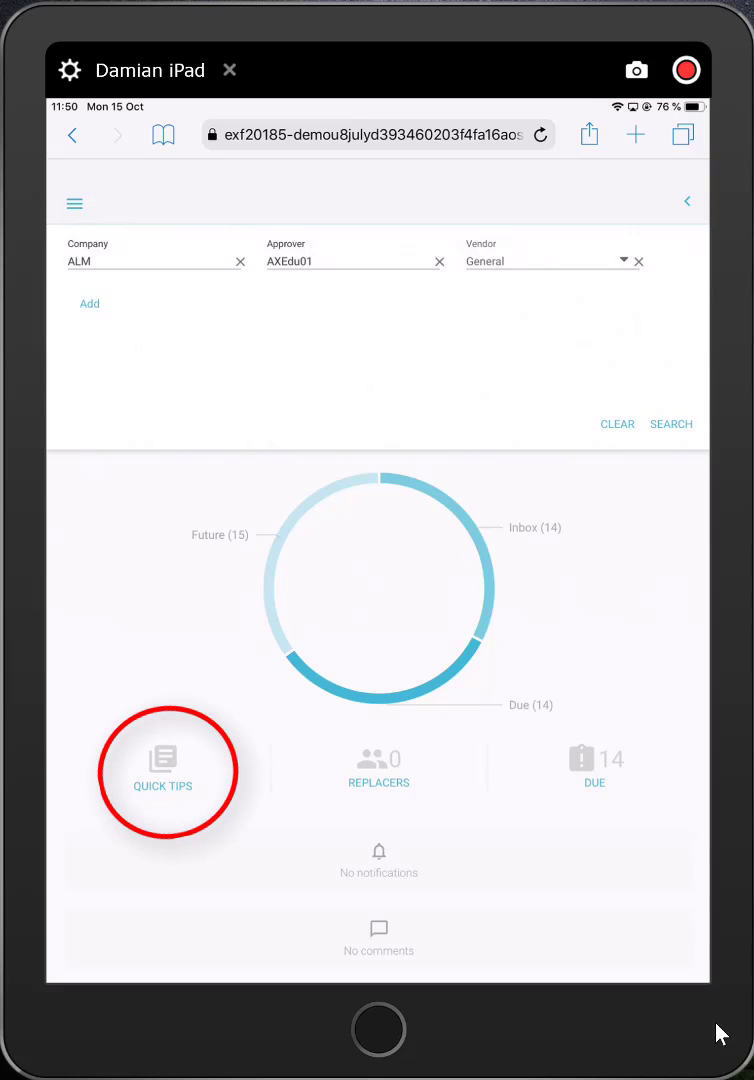
Step: Read the quick tips on opening, approving and expanding documents
left_click(168, 770)
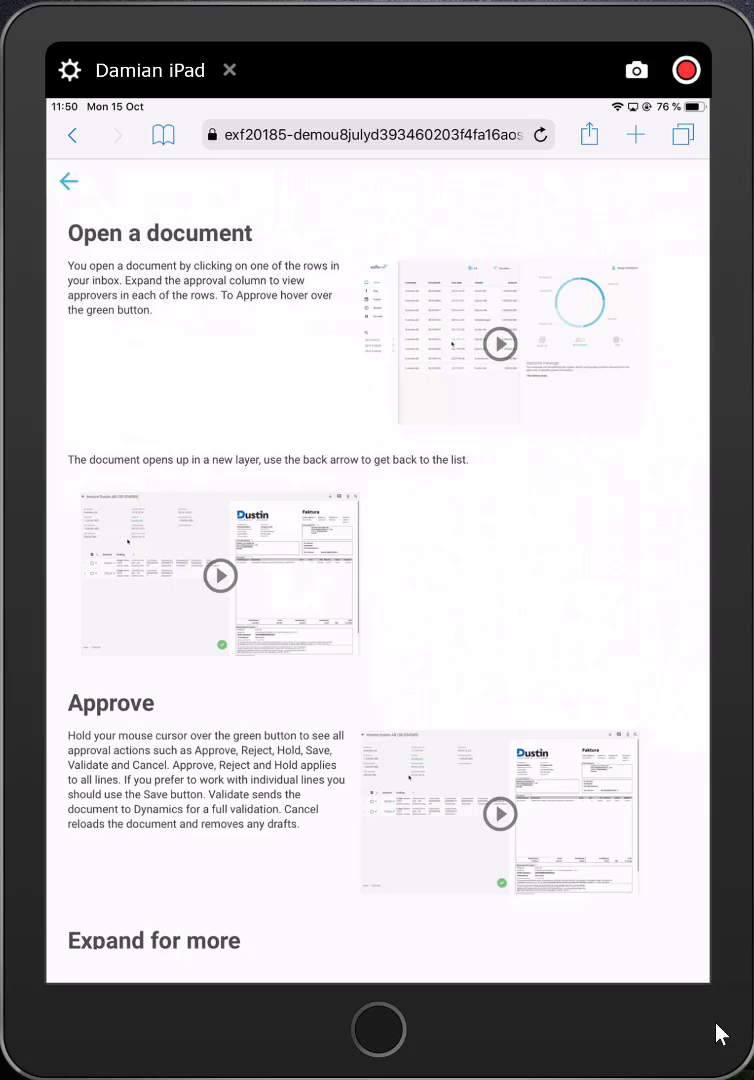
scroll("down", 3)
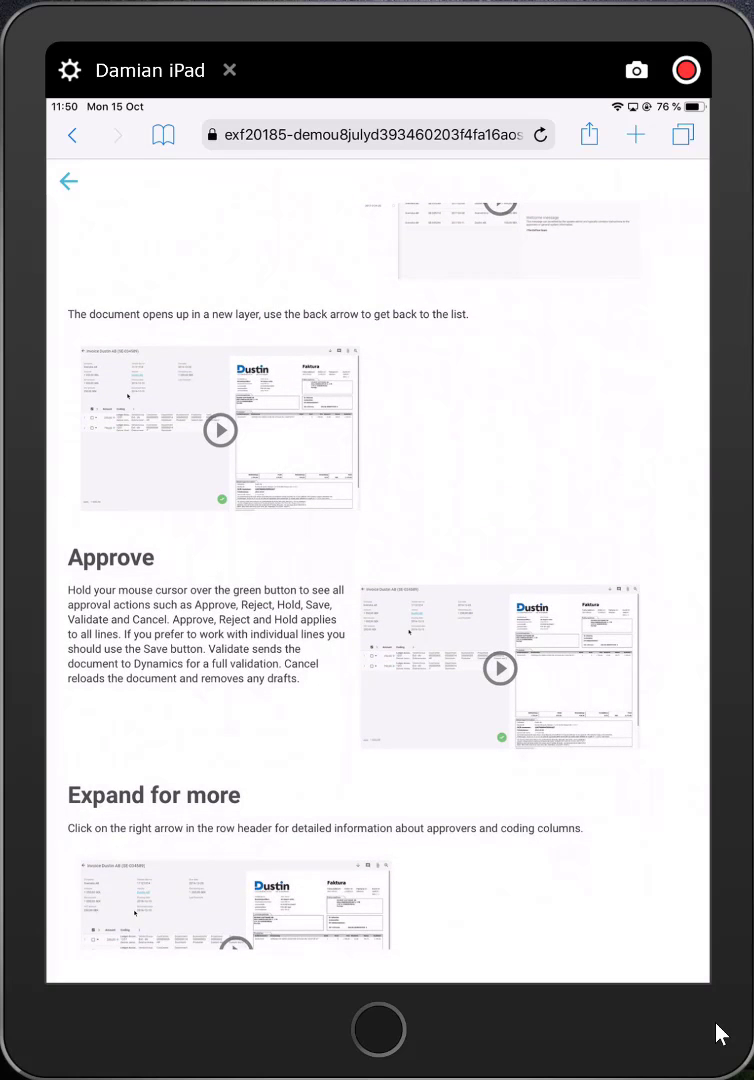
scroll("down", 3)
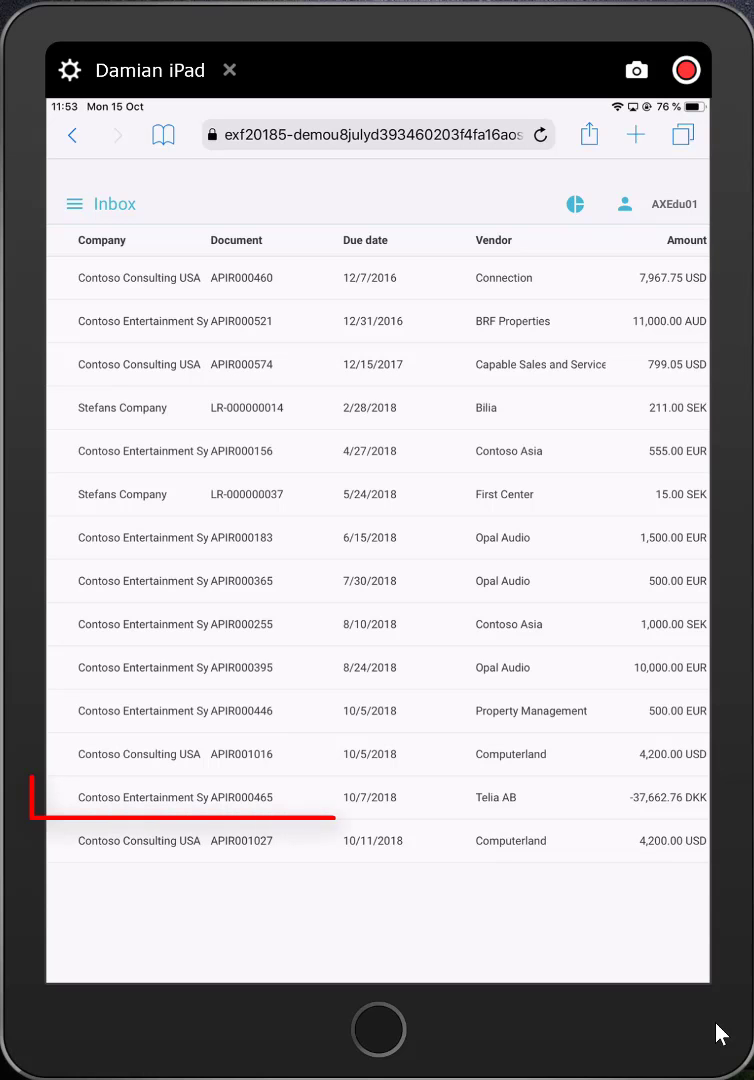
Step: View Telia AB invoice APIR000465 with its header, three coding lines and scanned bill
left_click(376, 796)
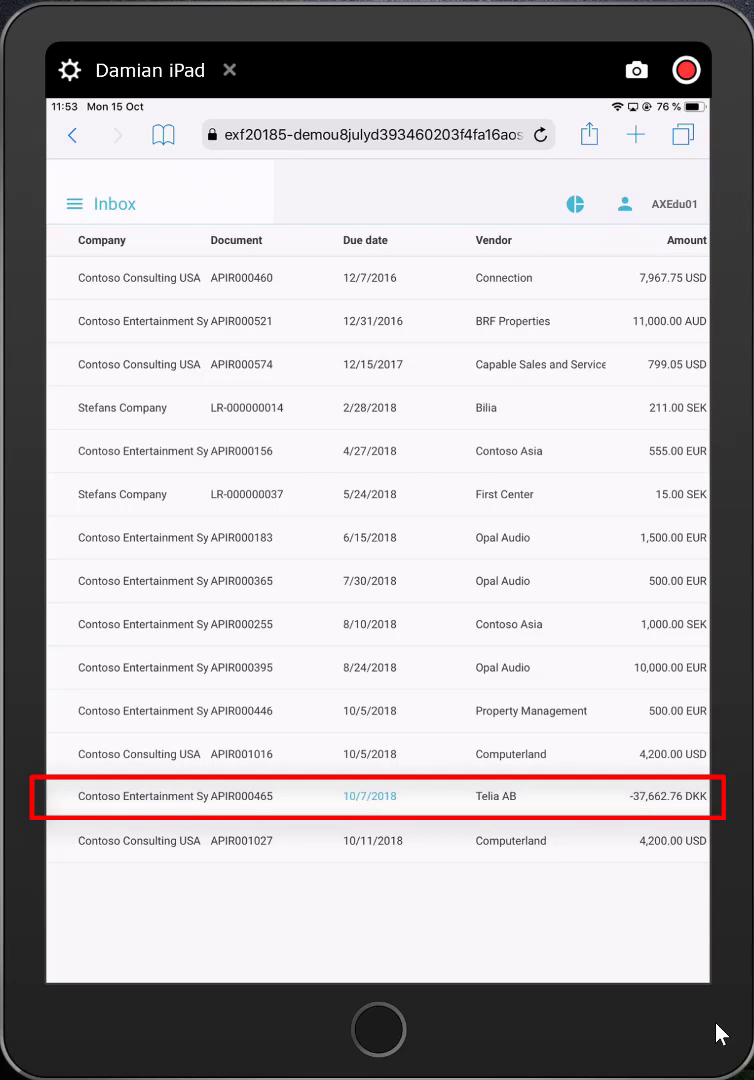
left_click(378, 796)
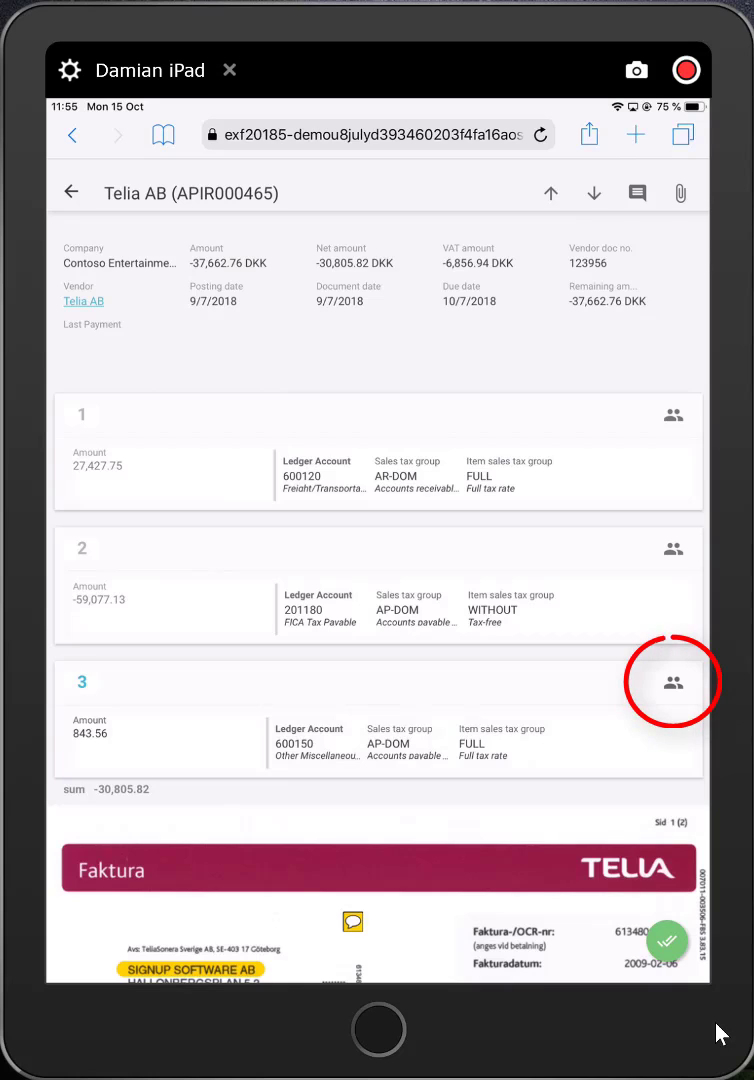
Step: View the Approve/Reject/Hold options for coding line 3, listing approvers AXEdu01 and AXEdu02
left_click(672, 682)
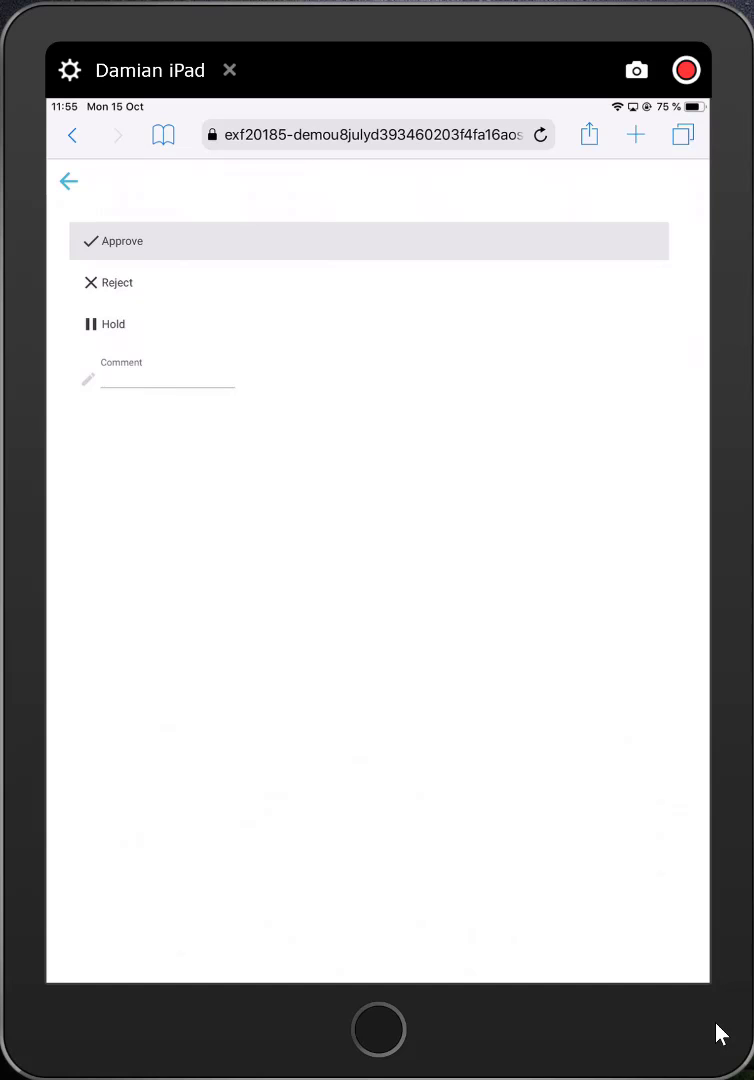
left_click(68, 180)
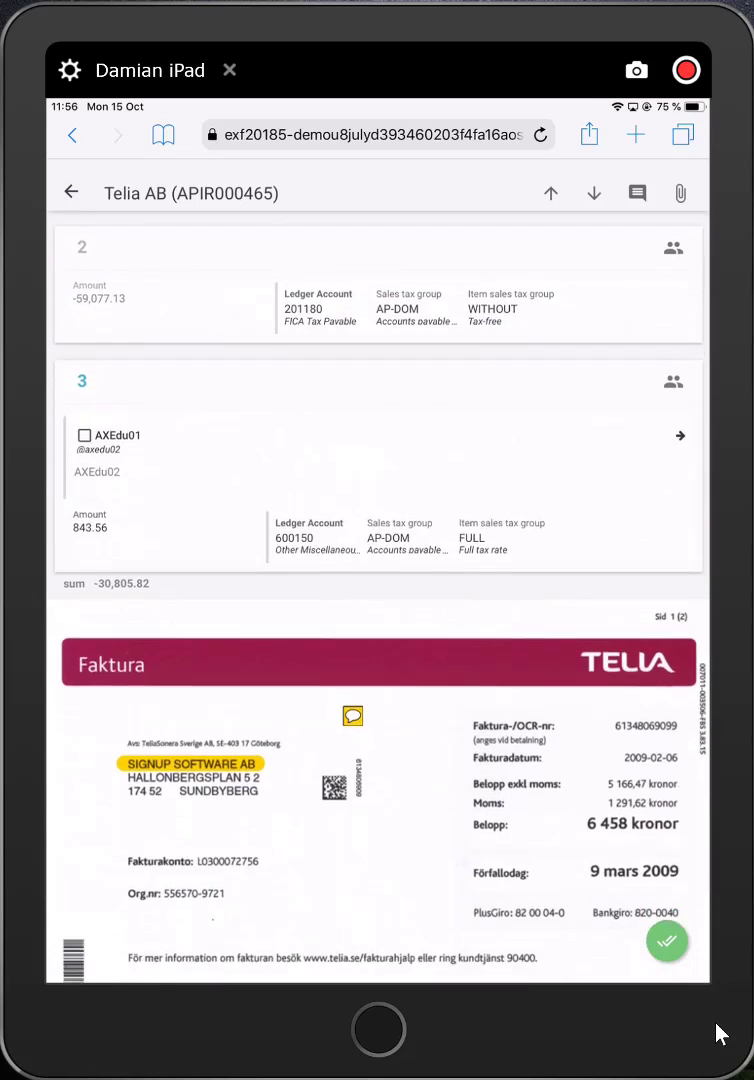
Step: Expand the invoice's action menu: Approve, Hold, Forward, Validate, Save and Cancel
scroll("down", 3)
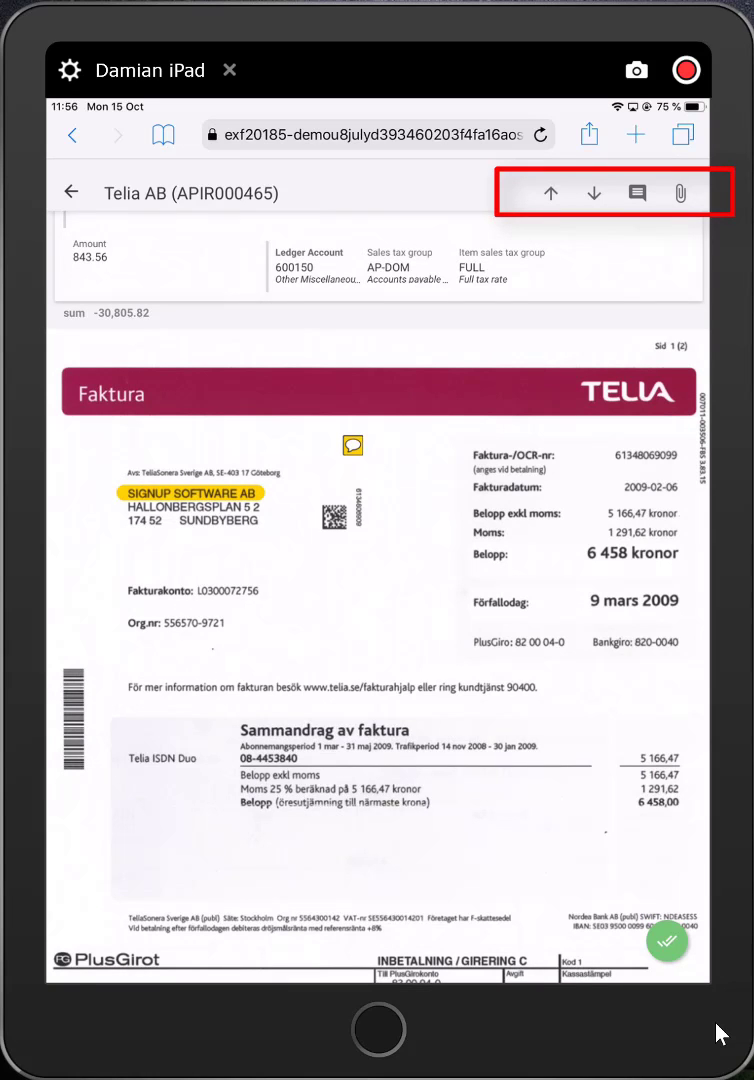
left_click(668, 940)
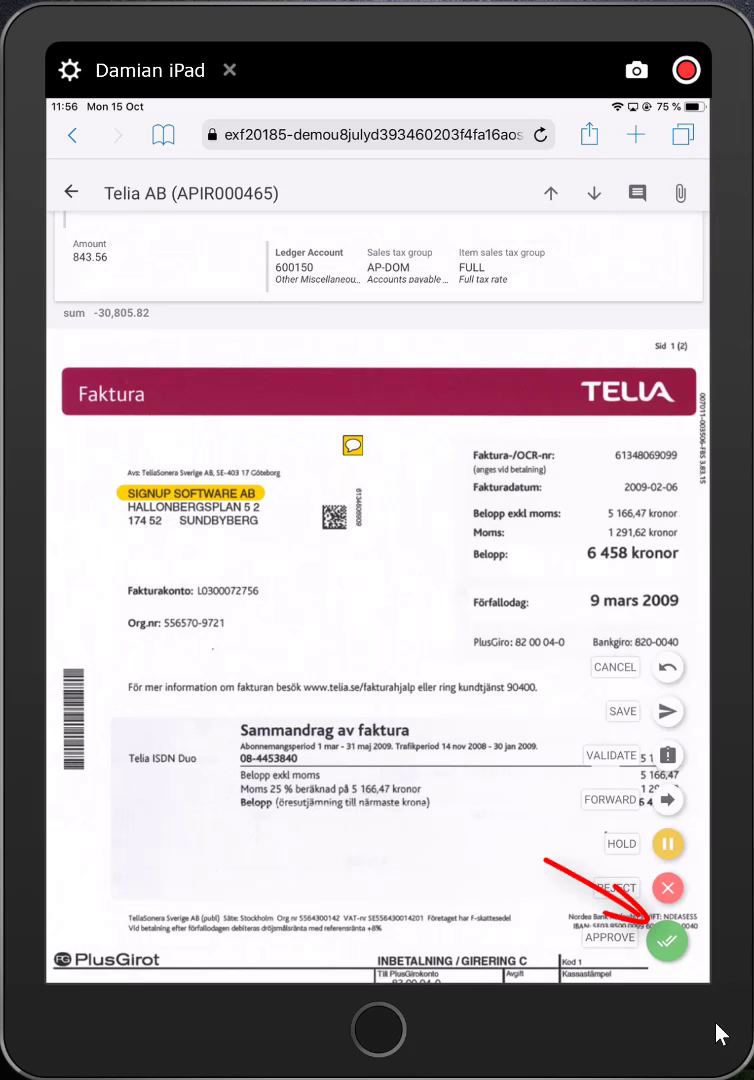